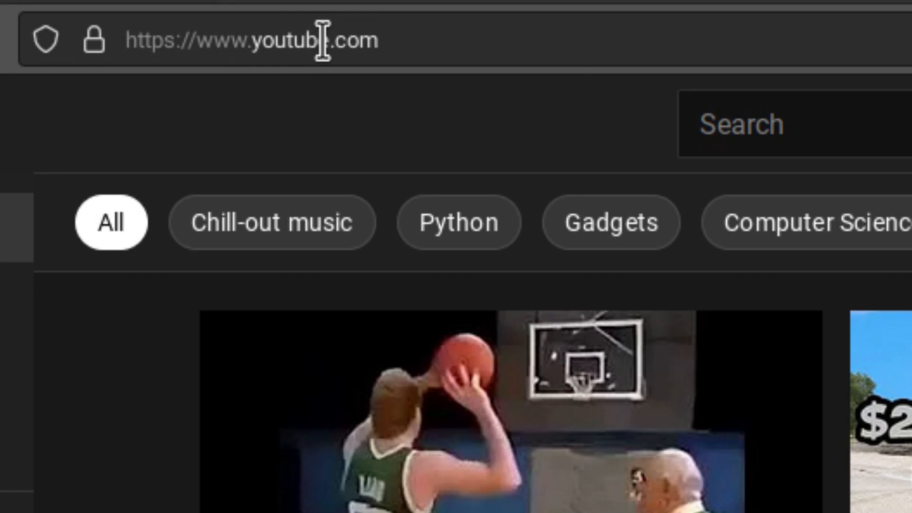
Check youtube.com's site and tracking protection panels, then open Page Info's Security tab.
{"action": "double_click", "coordinate": [285, 39]}
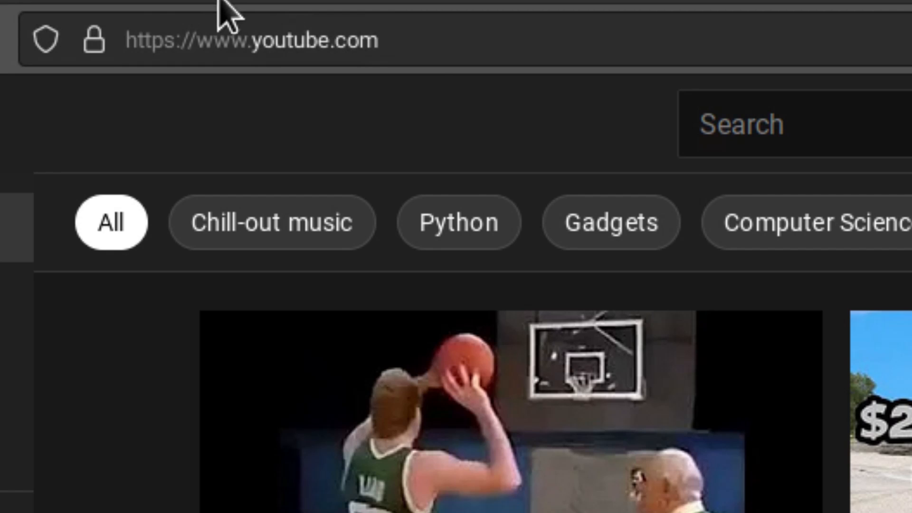
{"action": "mouse_move", "coordinate": [130, 52]}
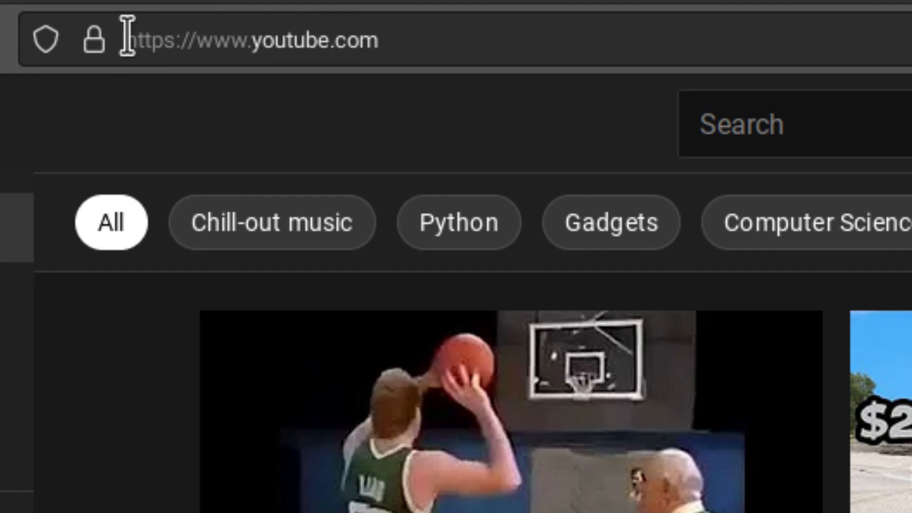
{"action": "mouse_move", "coordinate": [150, 39]}
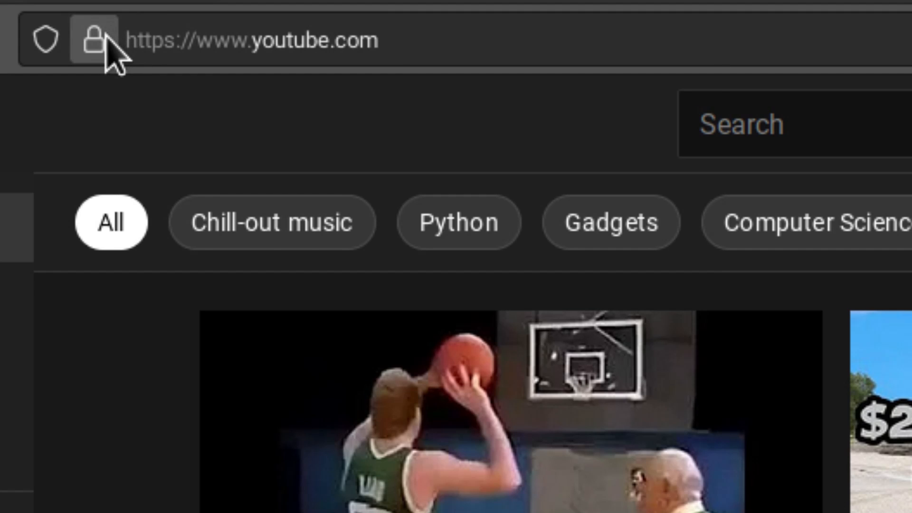
{"action": "left_click", "coordinate": [91, 39]}
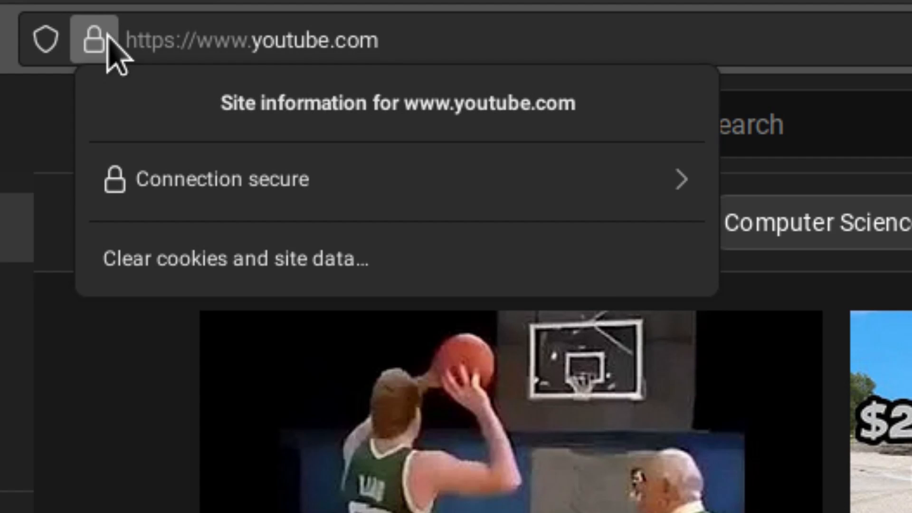
{"action": "mouse_move", "coordinate": [127, 55]}
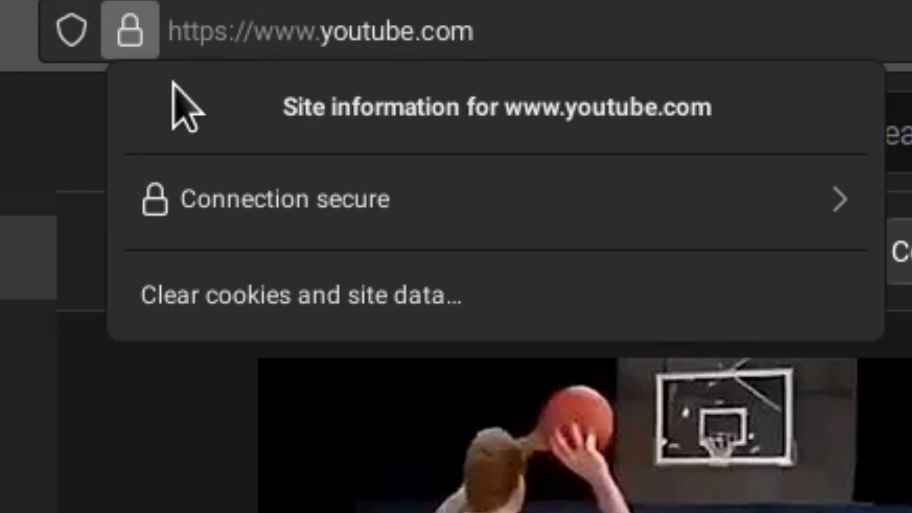
{"action": "left_click", "coordinate": [282, 198]}
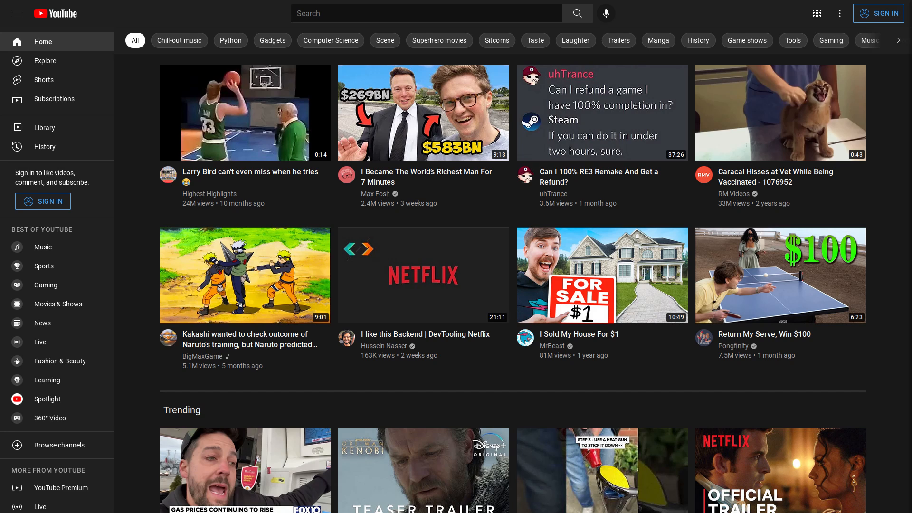
{"action": "left_click", "coordinate": [118, 31]}
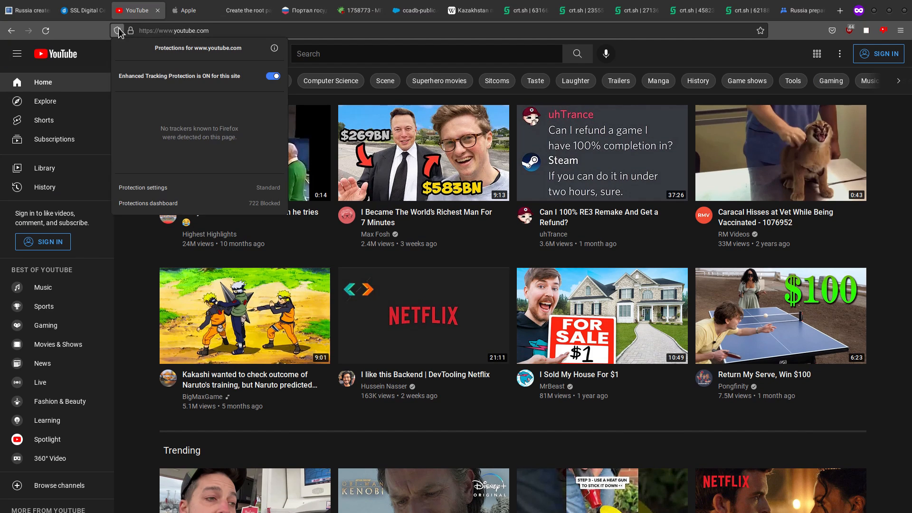
{"action": "left_click", "coordinate": [131, 31]}
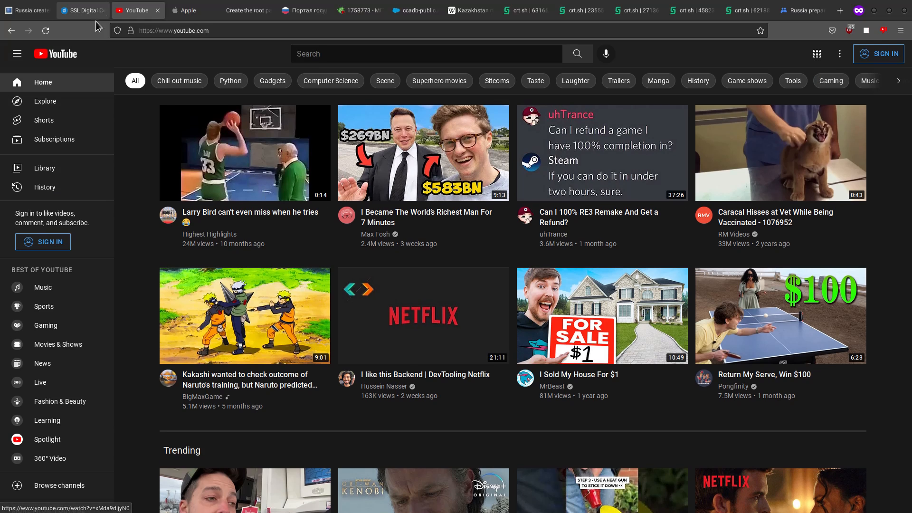
{"action": "left_click", "coordinate": [131, 31]}
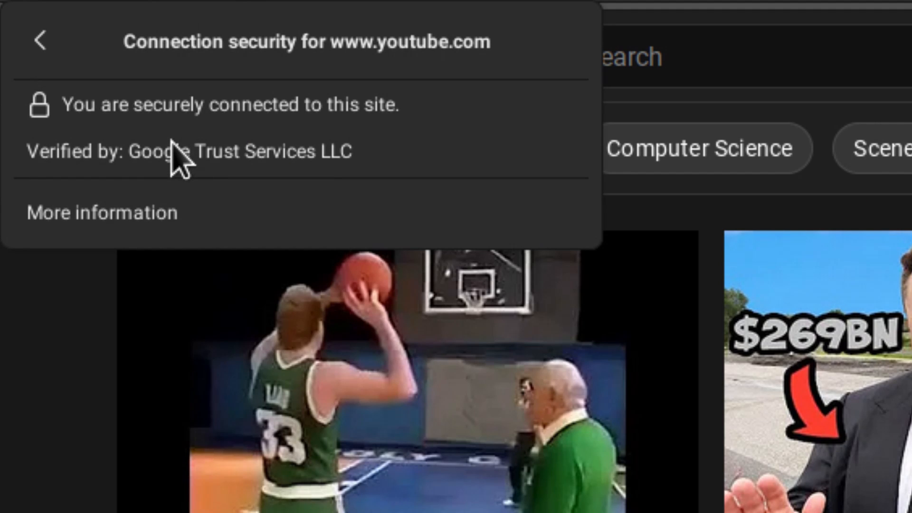
{"action": "left_click", "coordinate": [38, 41]}
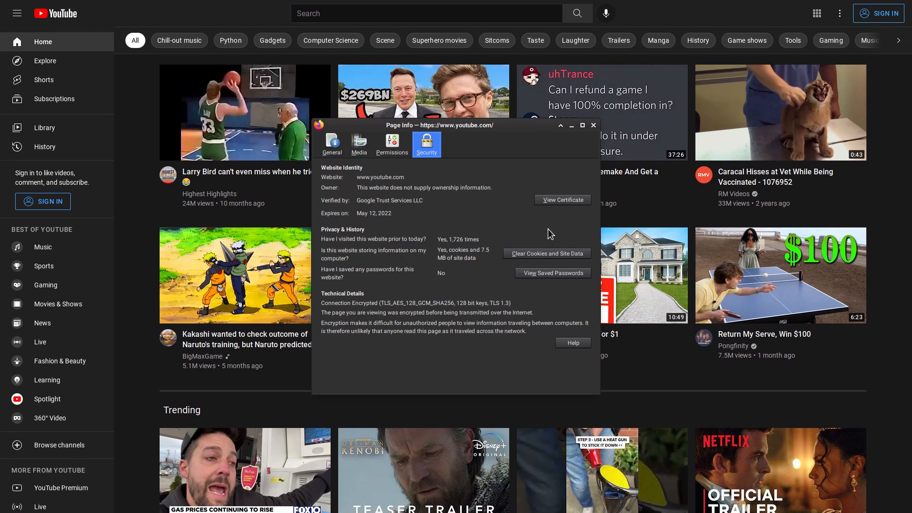
View YouTube's certificate chain, from GTS CA 1C3 up to GlobalSign Root CA.
{"action": "left_click", "coordinate": [561, 200]}
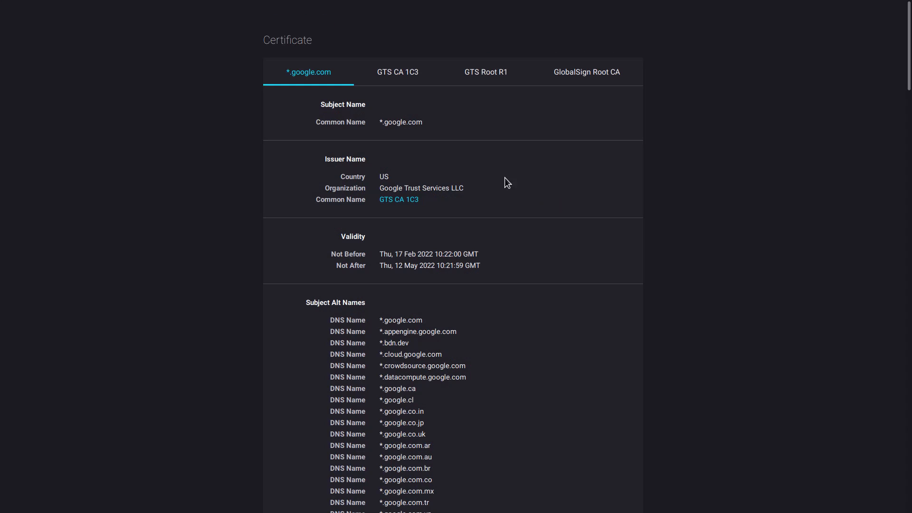
{"action": "mouse_move", "coordinate": [360, 77]}
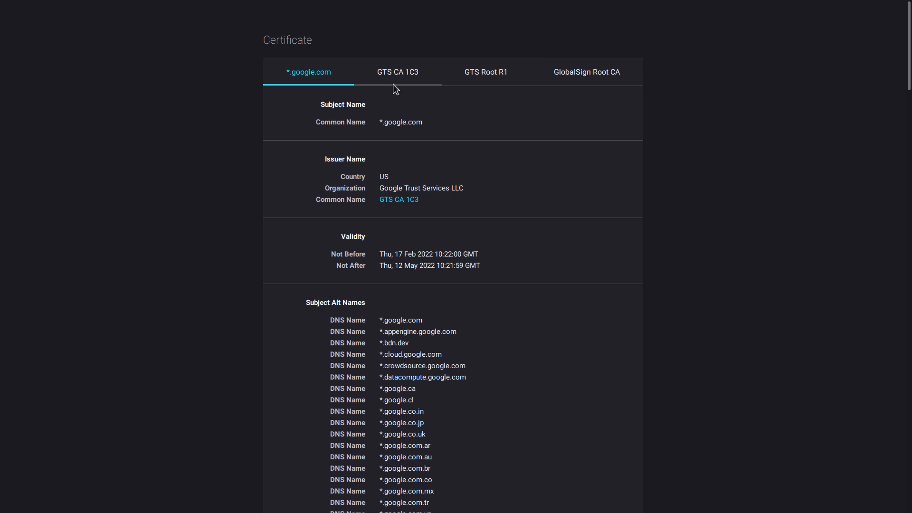
{"action": "left_click", "coordinate": [397, 72]}
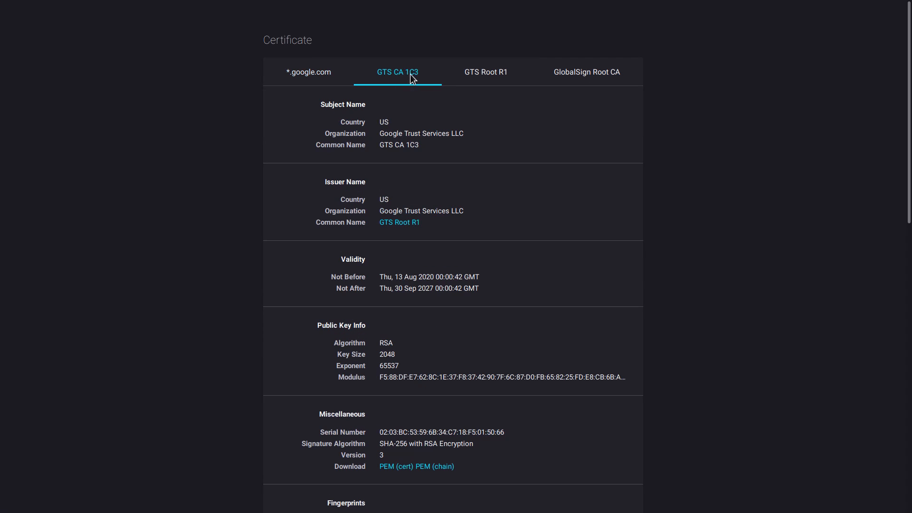
{"action": "left_click", "coordinate": [586, 72]}
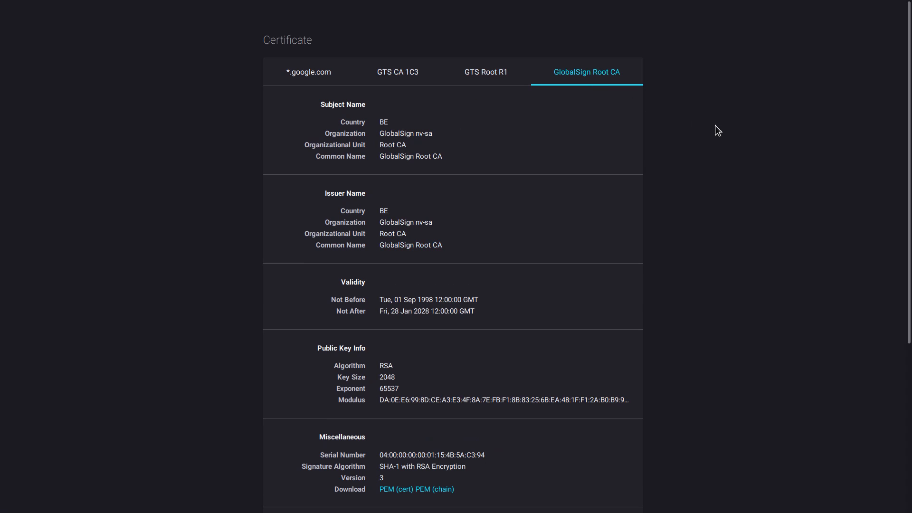
{"action": "mouse_move", "coordinate": [731, 137]}
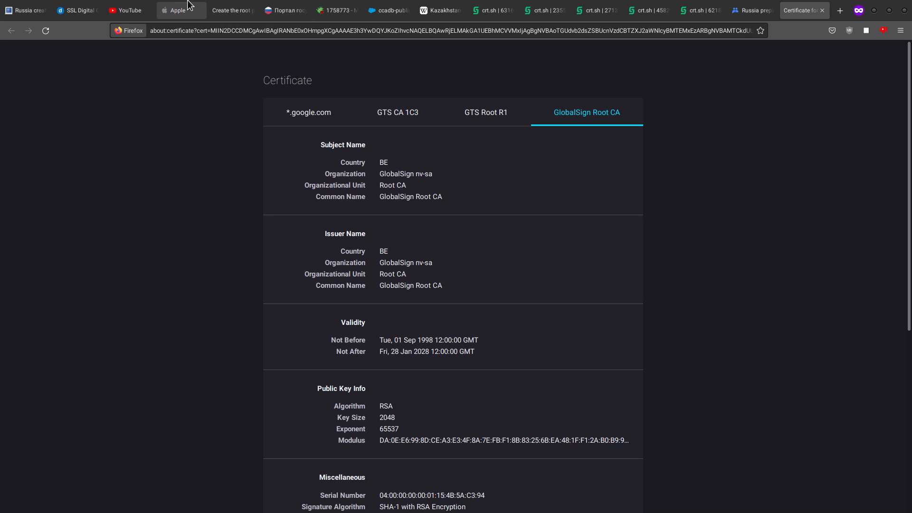
Switch to the apple.com tab and toggle its padlock site information panel.
{"action": "left_click", "coordinate": [177, 10]}
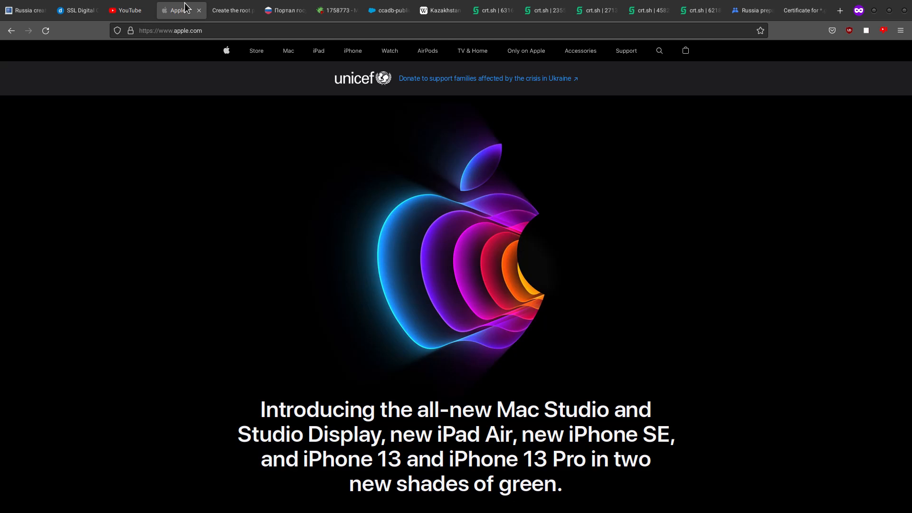
{"action": "left_click", "coordinate": [131, 31]}
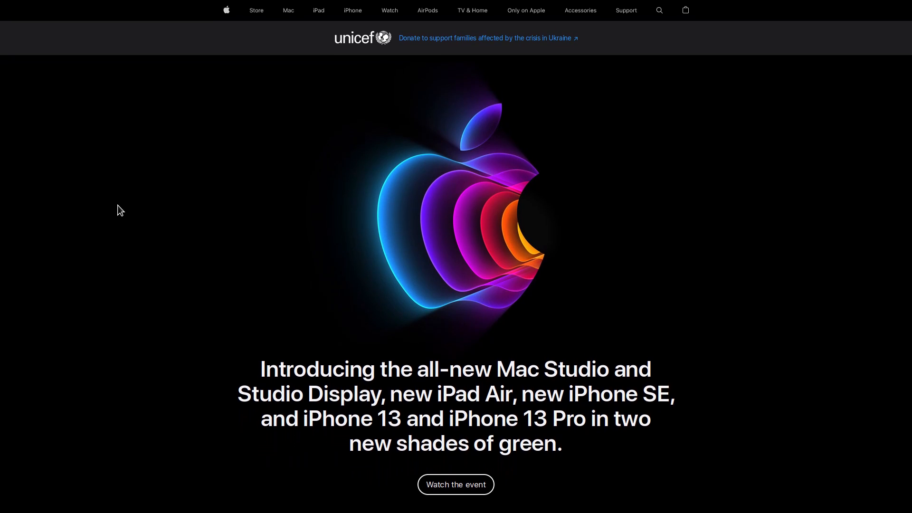
{"action": "left_click", "coordinate": [131, 31]}
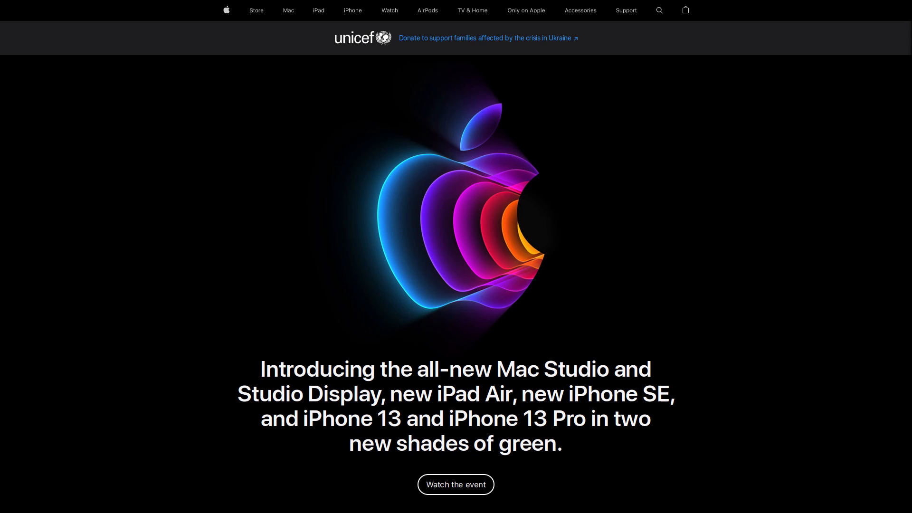
{"action": "mouse_move", "coordinate": [784, 244]}
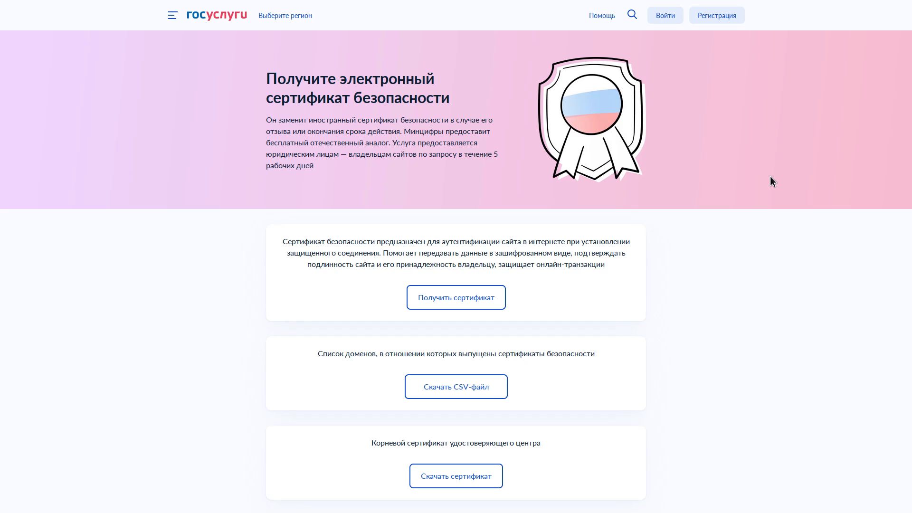
Scroll the Gosuslugi page down to the domain-list and root-certificate download sections.
{"action": "scroll", "scroll_direction": "down", "scroll_amount": 3}
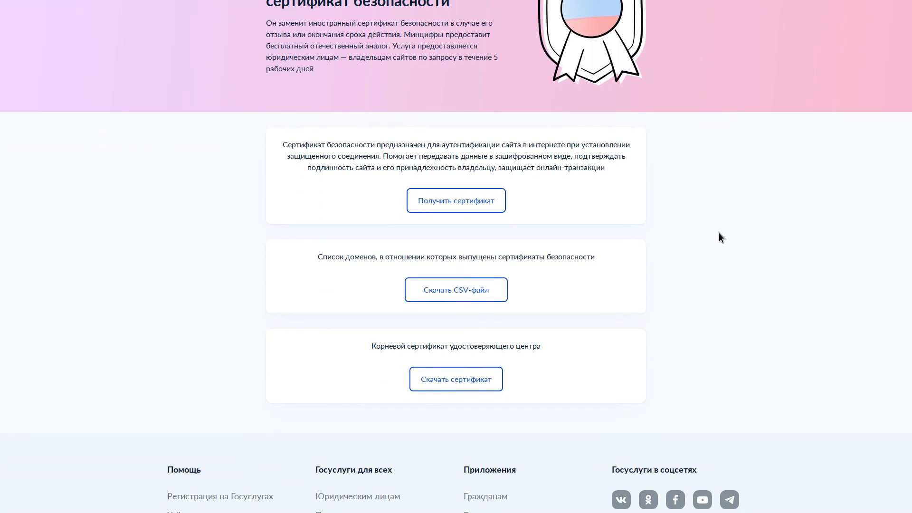
{"action": "mouse_move", "coordinate": [624, 269]}
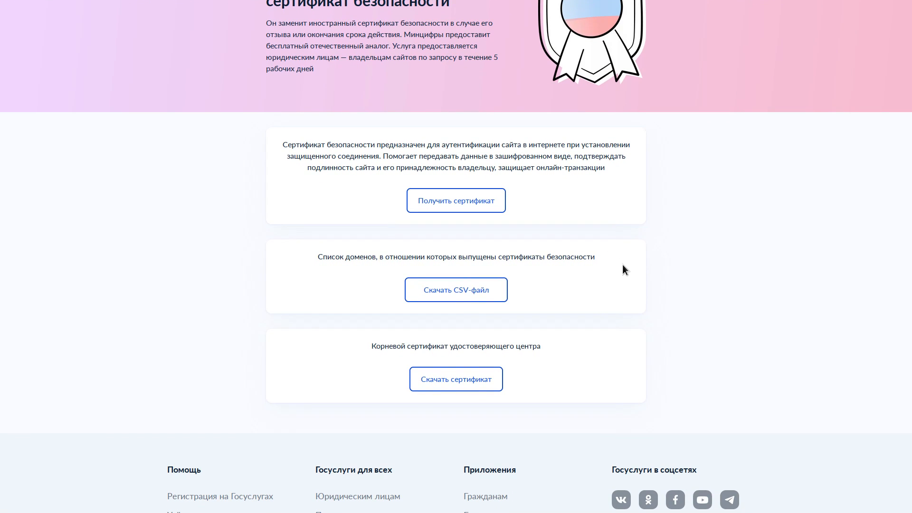
{"action": "mouse_move", "coordinate": [628, 258]}
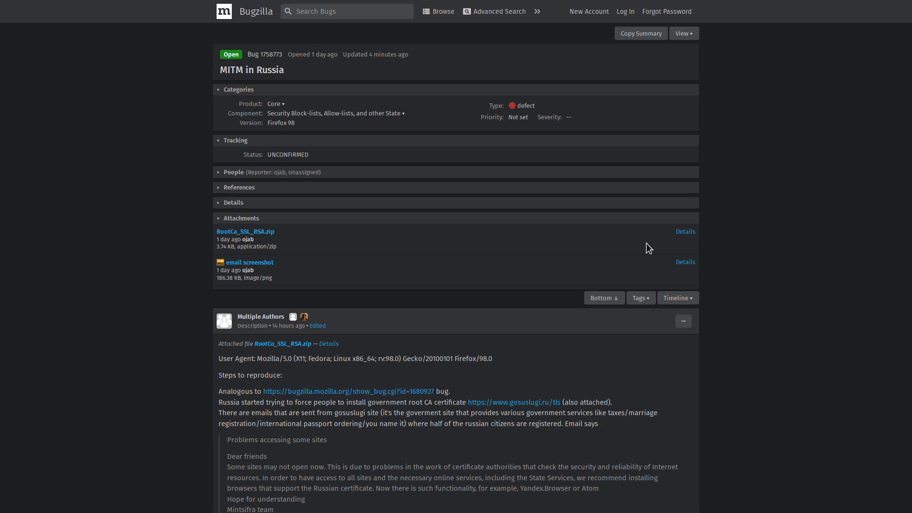
Scroll bug 1758773 down to its attachments and the reporter's description.
{"action": "scroll", "scroll_direction": "down", "scroll_amount": 3}
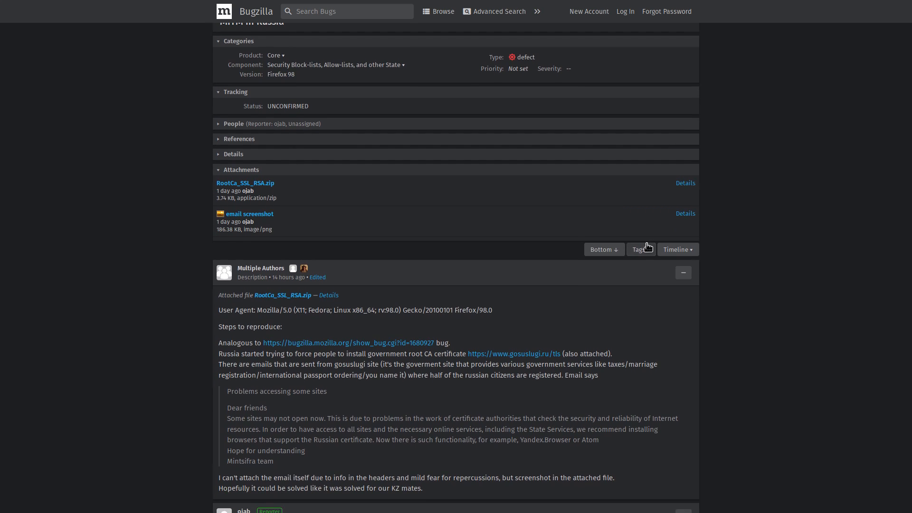
{"action": "mouse_move", "coordinate": [647, 248]}
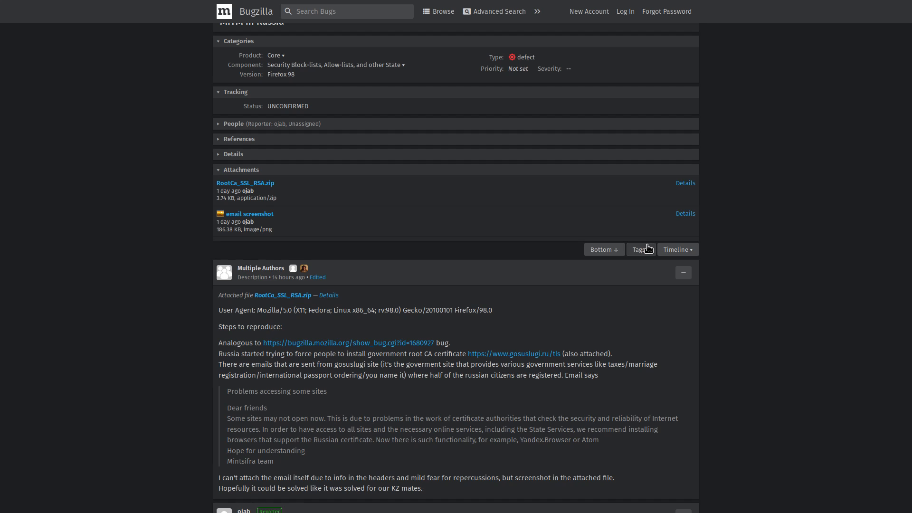
{"action": "mouse_move", "coordinate": [648, 249]}
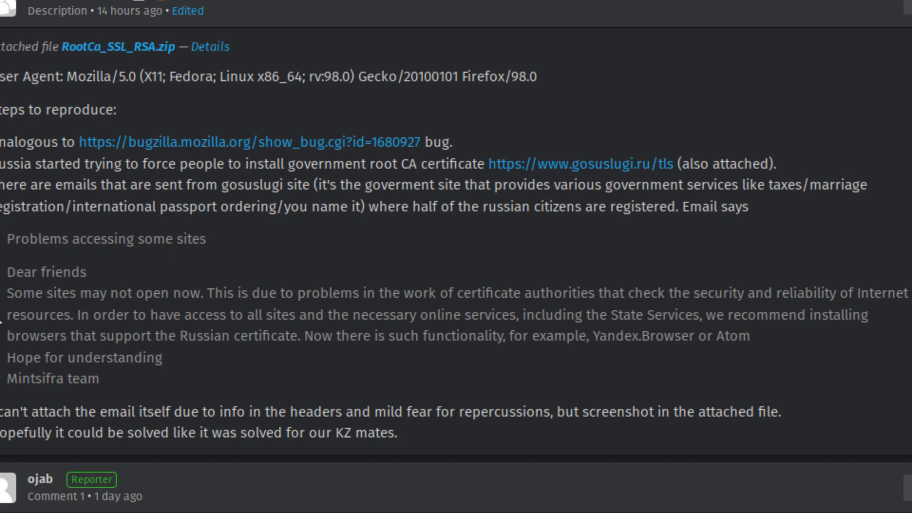
{"action": "mouse_move", "coordinate": [574, 391]}
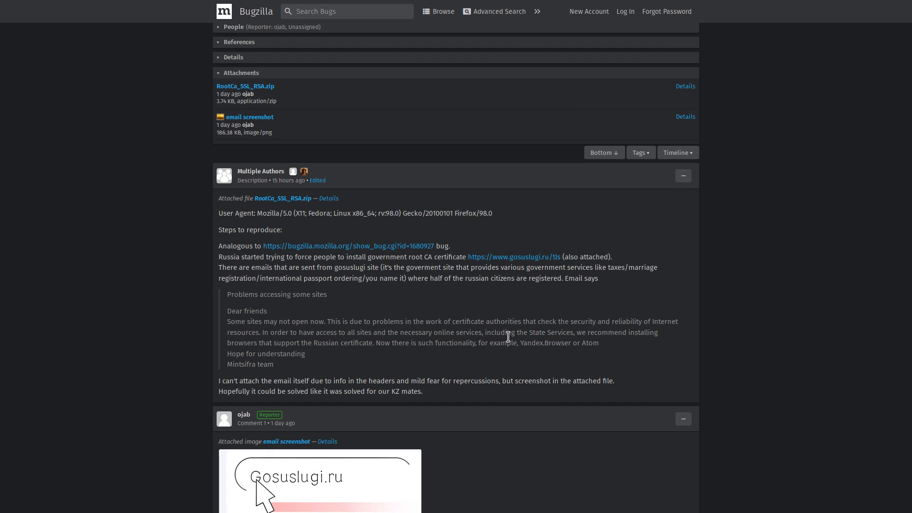
{"action": "mouse_move", "coordinate": [528, 343]}
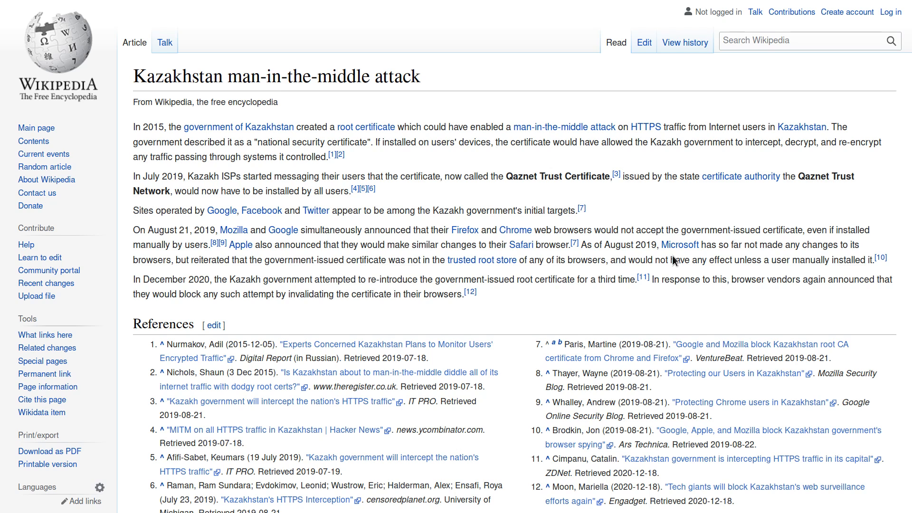
{"action": "mouse_move", "coordinate": [608, 227]}
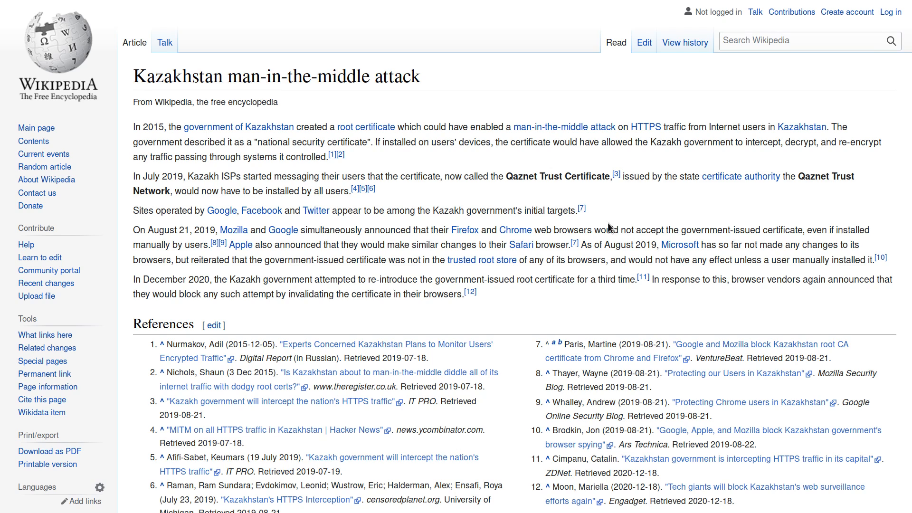
Show en.wikipedia.org's site information panel reporting a secure connection.
{"action": "left_click", "coordinate": [134, 30]}
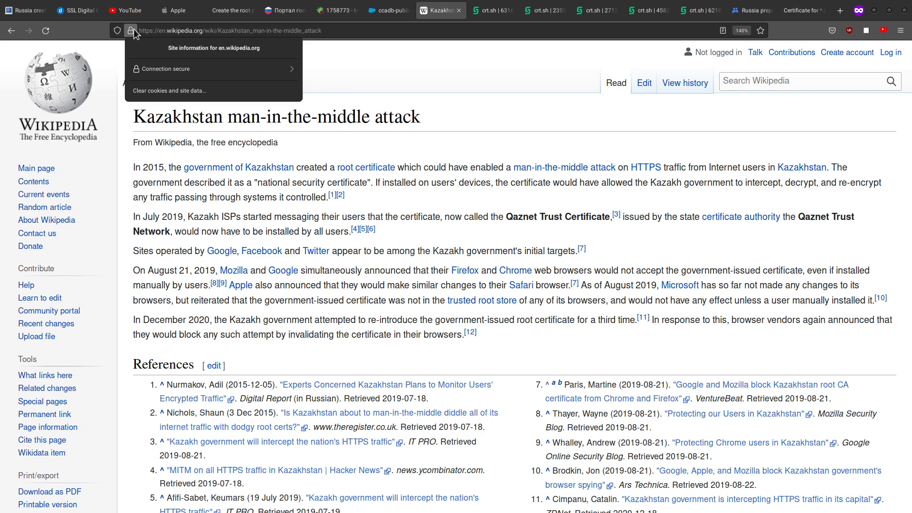
{"action": "mouse_move", "coordinate": [167, 65]}
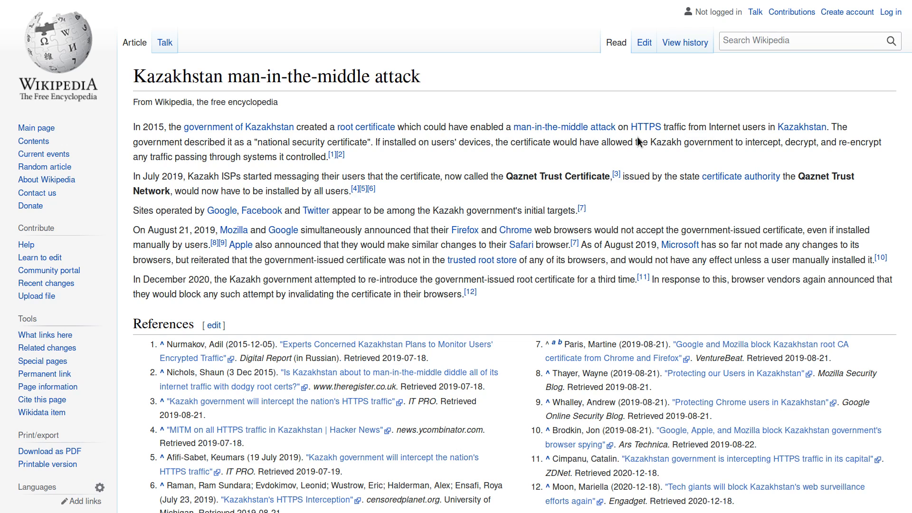
{"action": "mouse_move", "coordinate": [645, 145]}
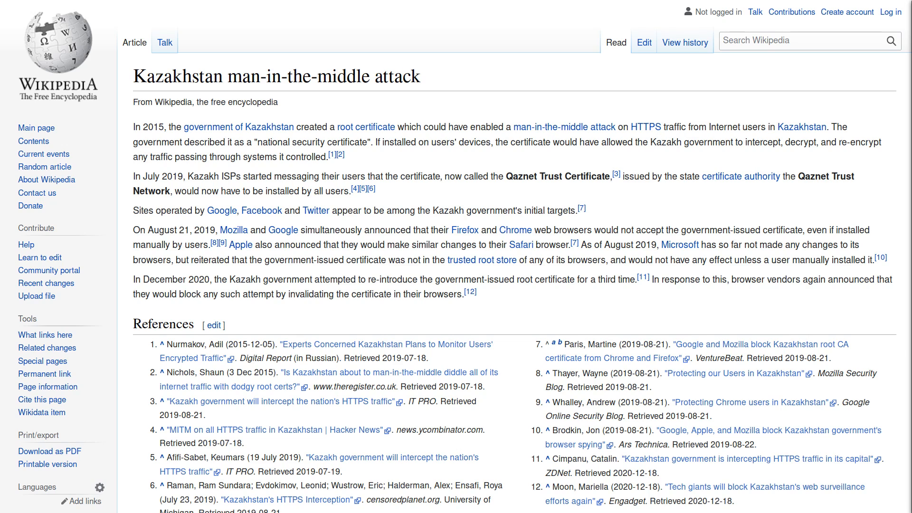
{"action": "mouse_move", "coordinate": [814, 200]}
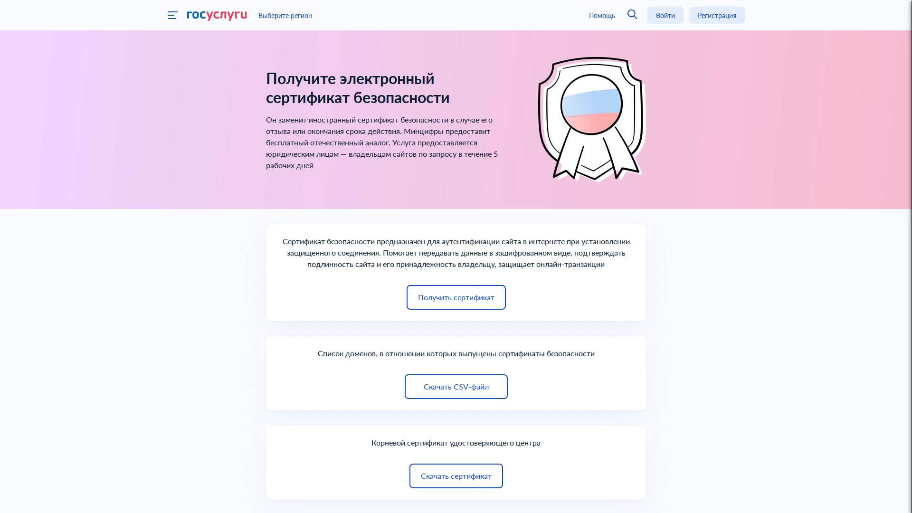
{"action": "mouse_move", "coordinate": [675, 289]}
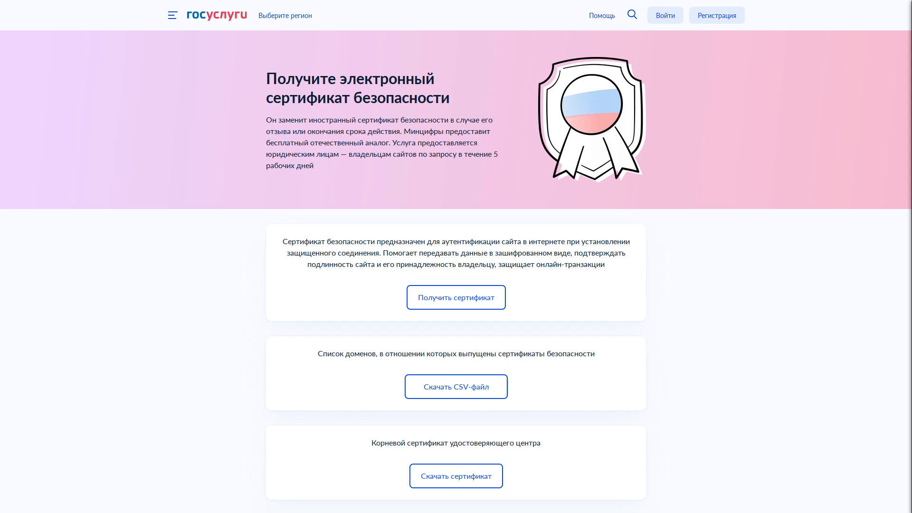
{"action": "mouse_move", "coordinate": [794, 162]}
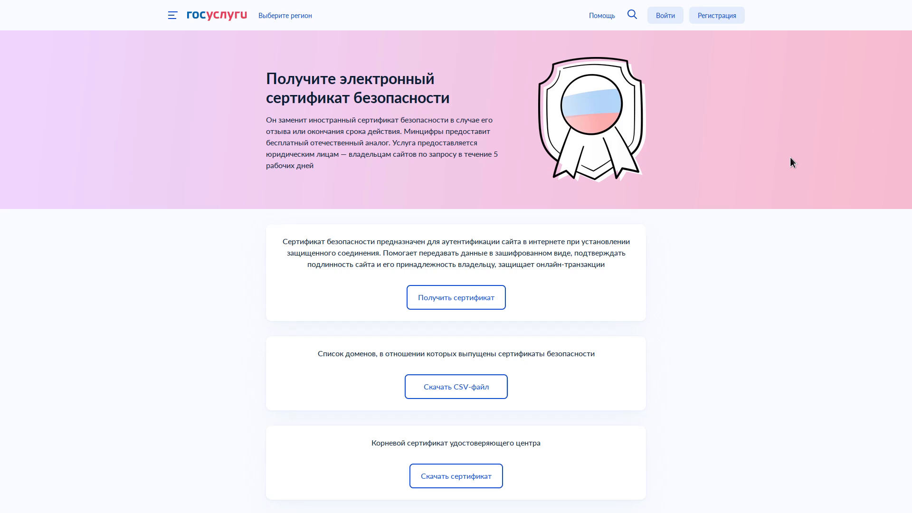
{"action": "mouse_move", "coordinate": [788, 158]}
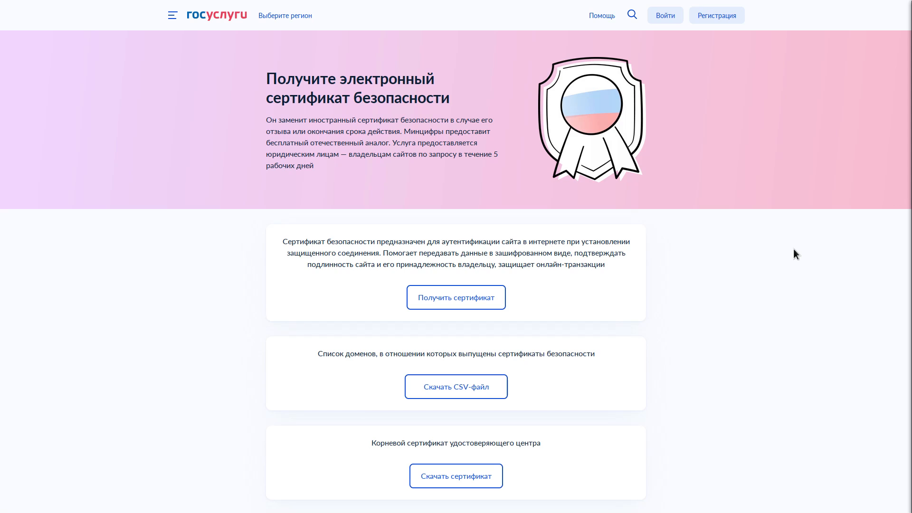
{"action": "mouse_move", "coordinate": [805, 260]}
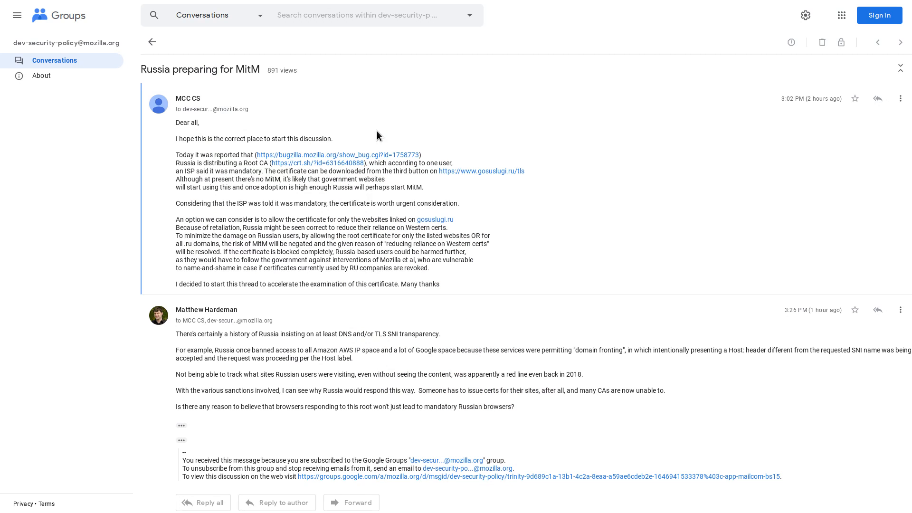
{"action": "mouse_move", "coordinate": [177, 91]}
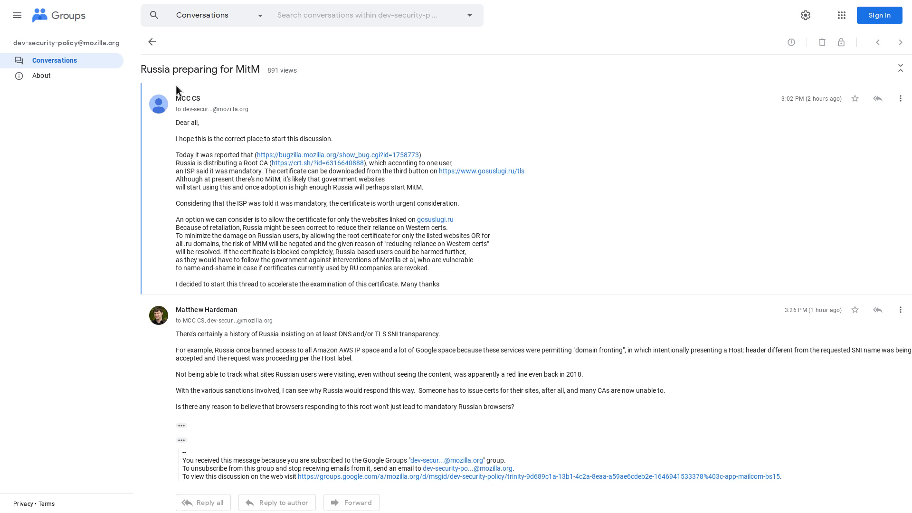
{"action": "mouse_move", "coordinate": [204, 71]}
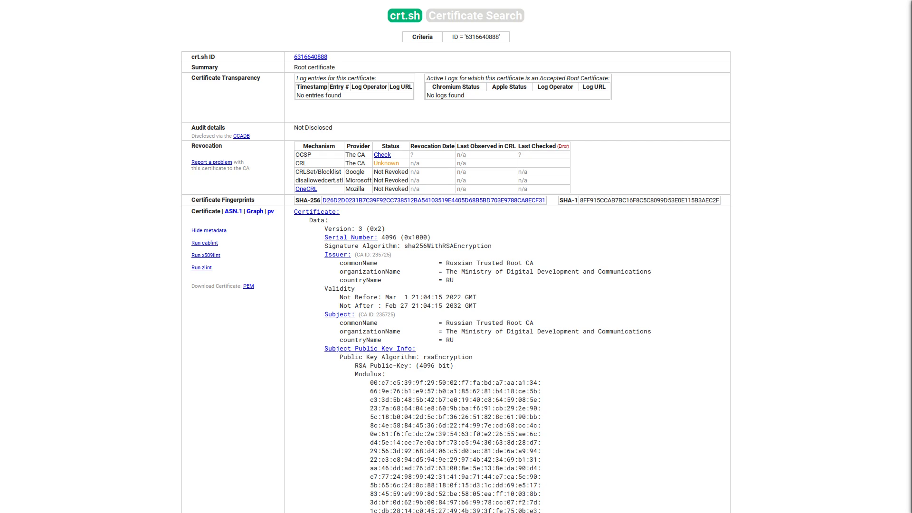
{"action": "mouse_move", "coordinate": [769, 228]}
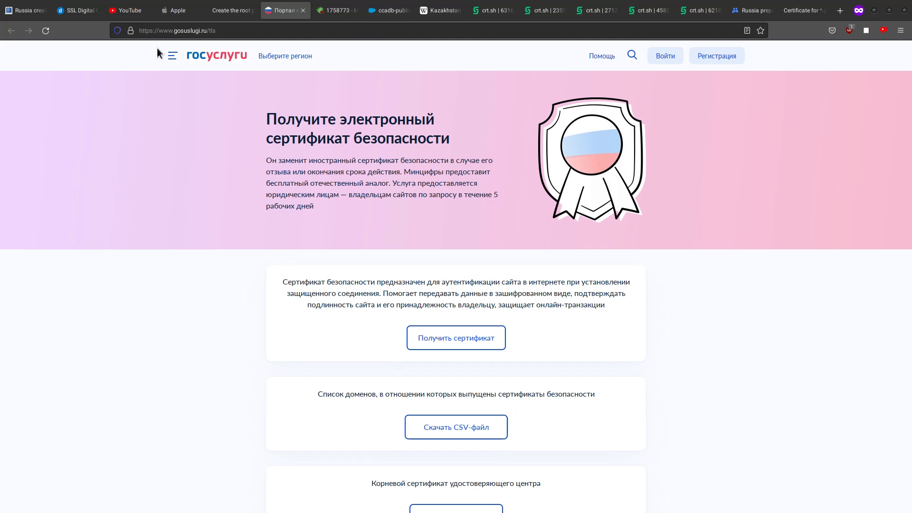
Open the Sectigo-issued *.gosuslugi.ru certificate from the Page Info security details.
{"action": "left_click", "coordinate": [131, 31]}
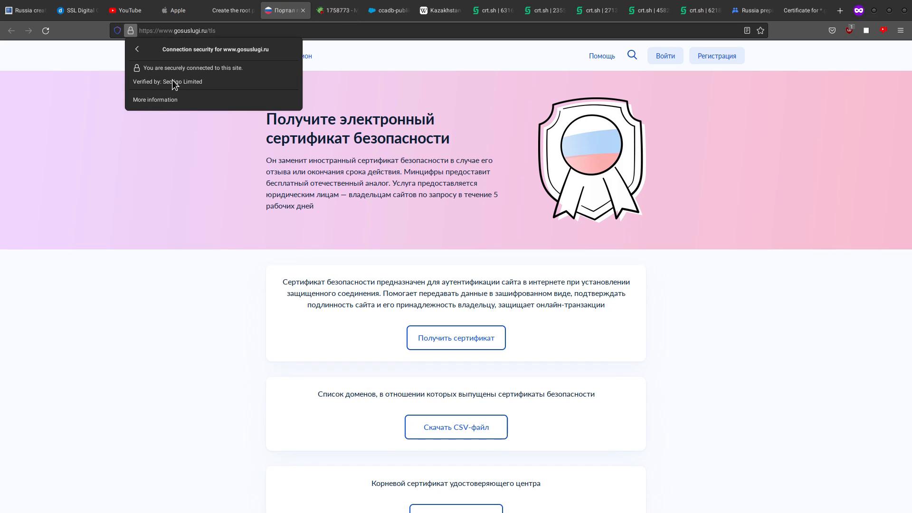
{"action": "mouse_move", "coordinate": [155, 99]}
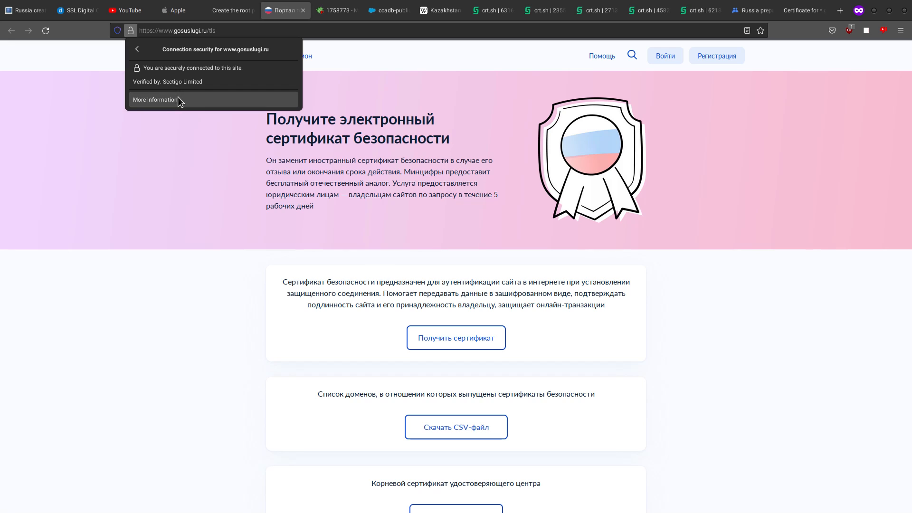
{"action": "left_click", "coordinate": [154, 99]}
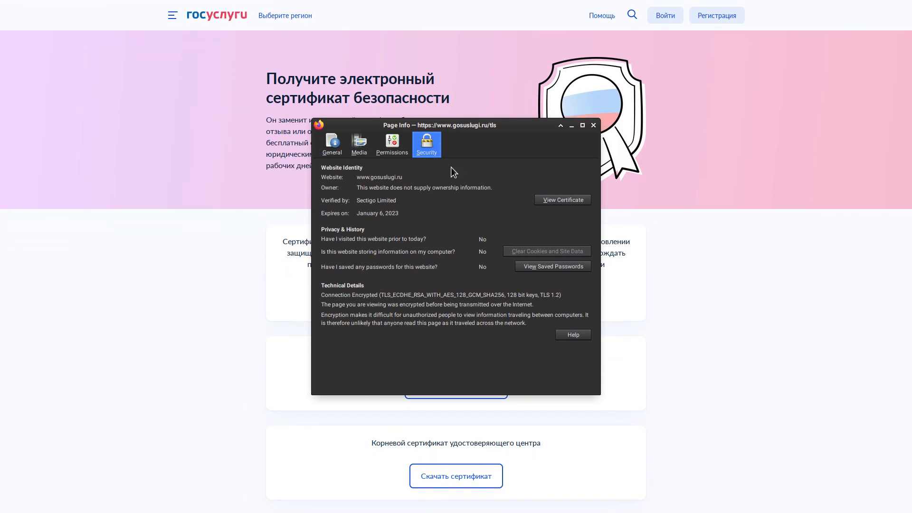
{"action": "left_click", "coordinate": [561, 200]}
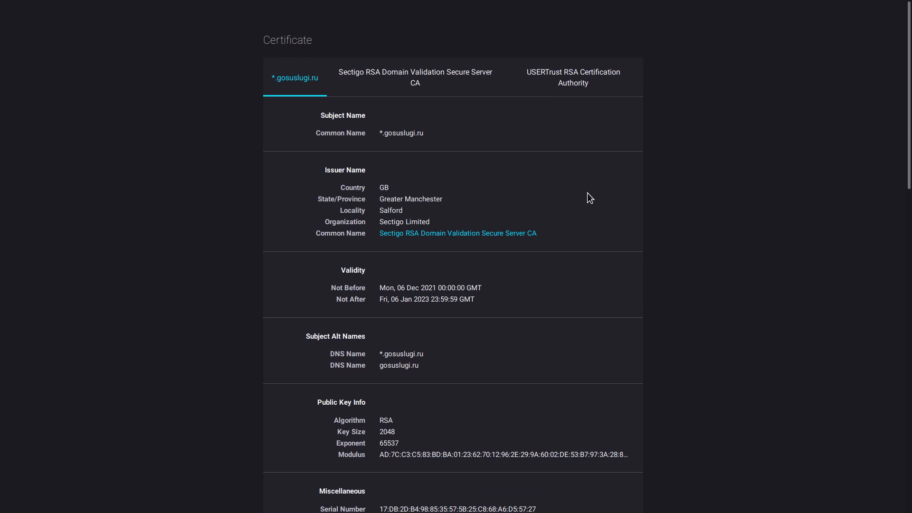